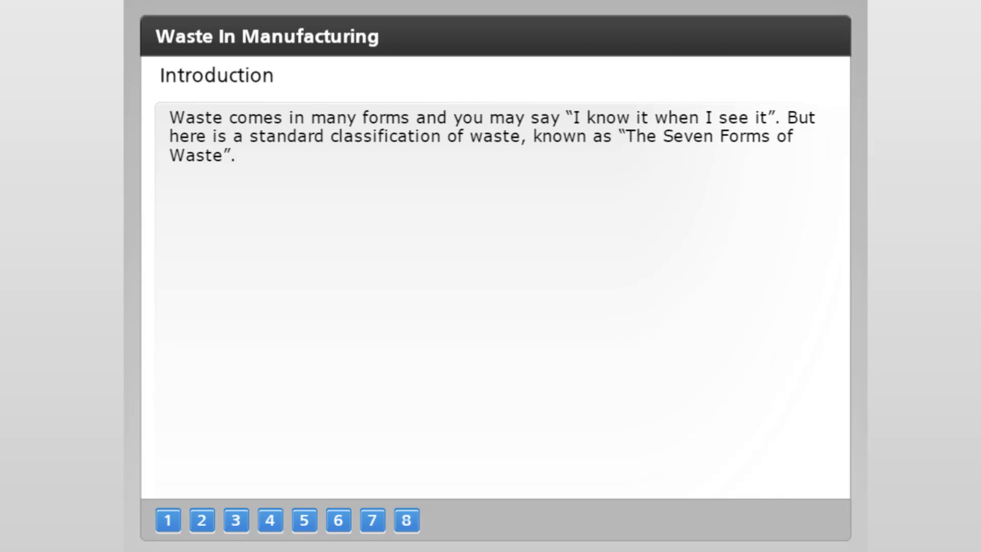
Step: Advance from the Introduction to page 2 on transportation waste
left_click(201, 519)
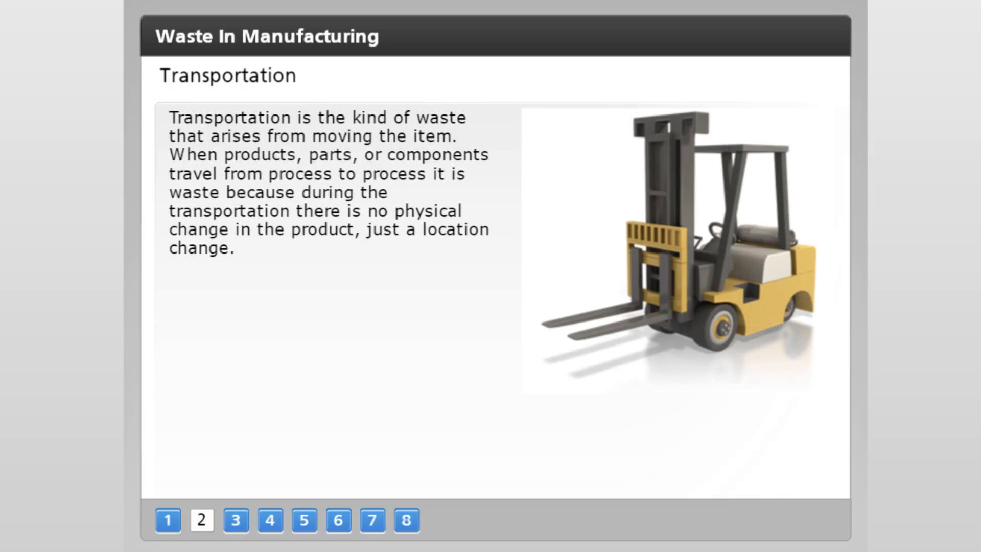
Step: Advance past the Transportation page to the next lesson page
left_click(338, 520)
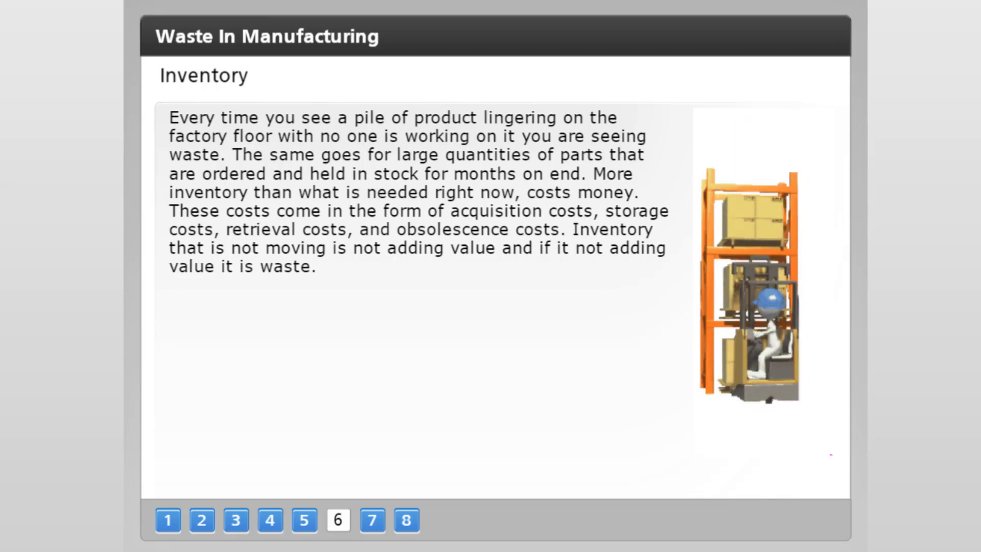
Step: Advance past the Inventory page to the course Summary page
left_click(406, 520)
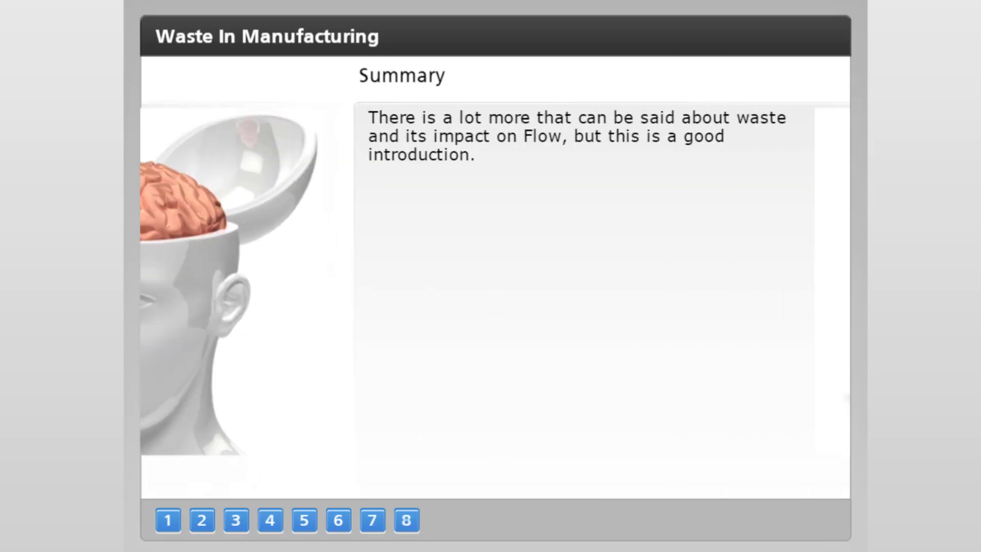